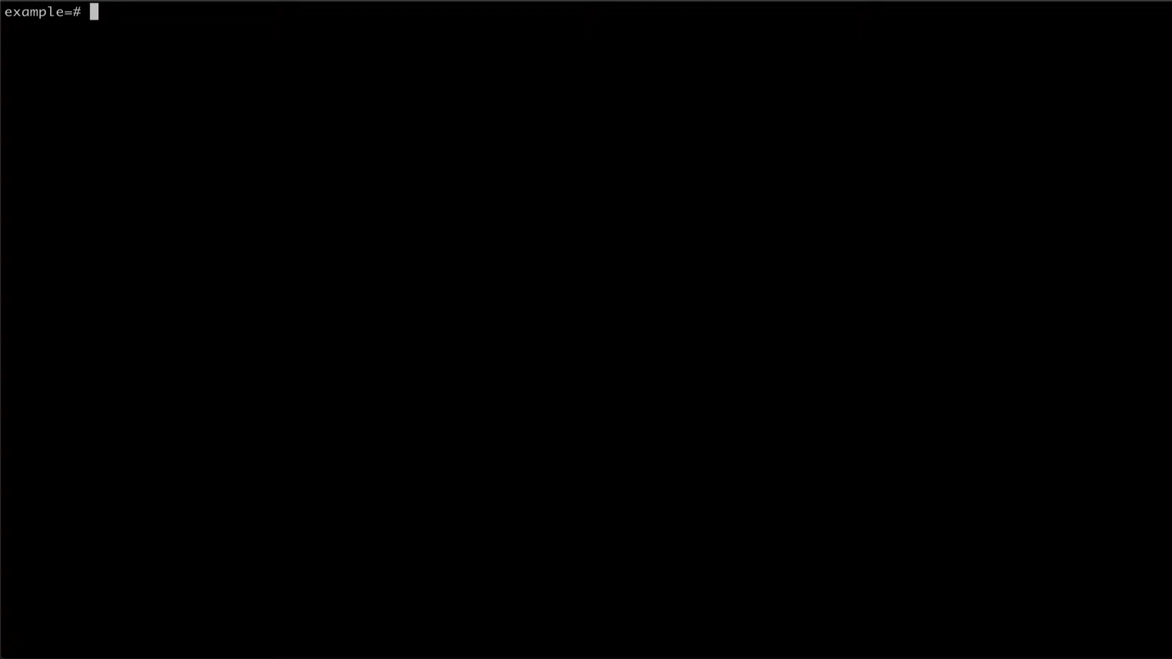
text(\d users)
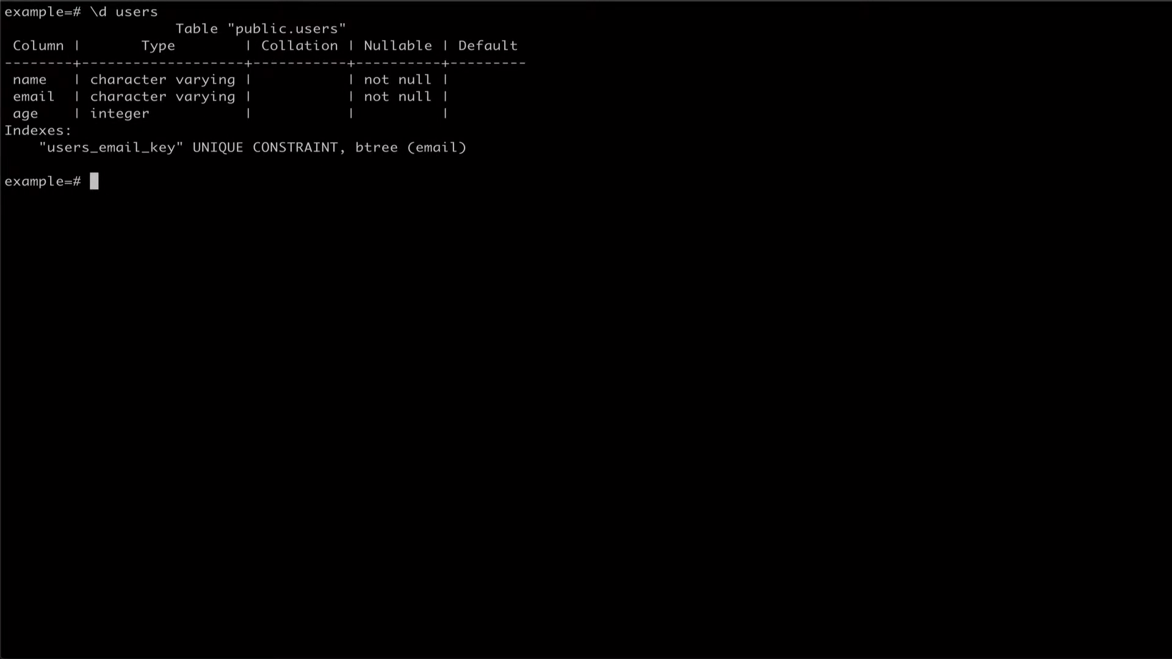
text(select * from users;)
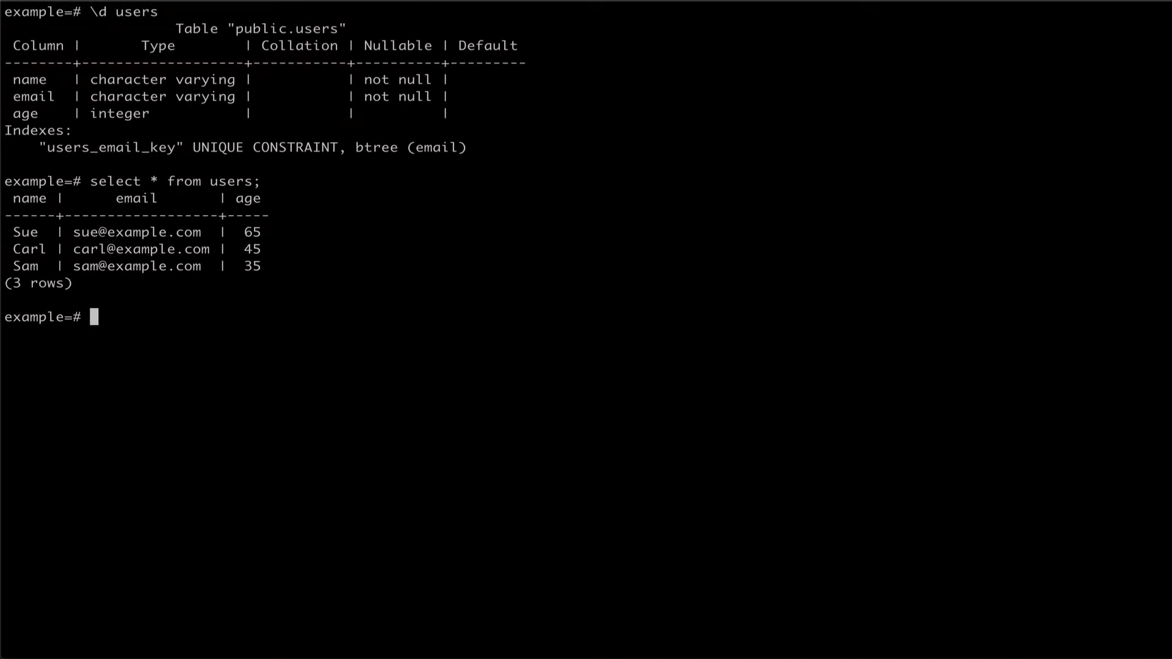
text(alter table)
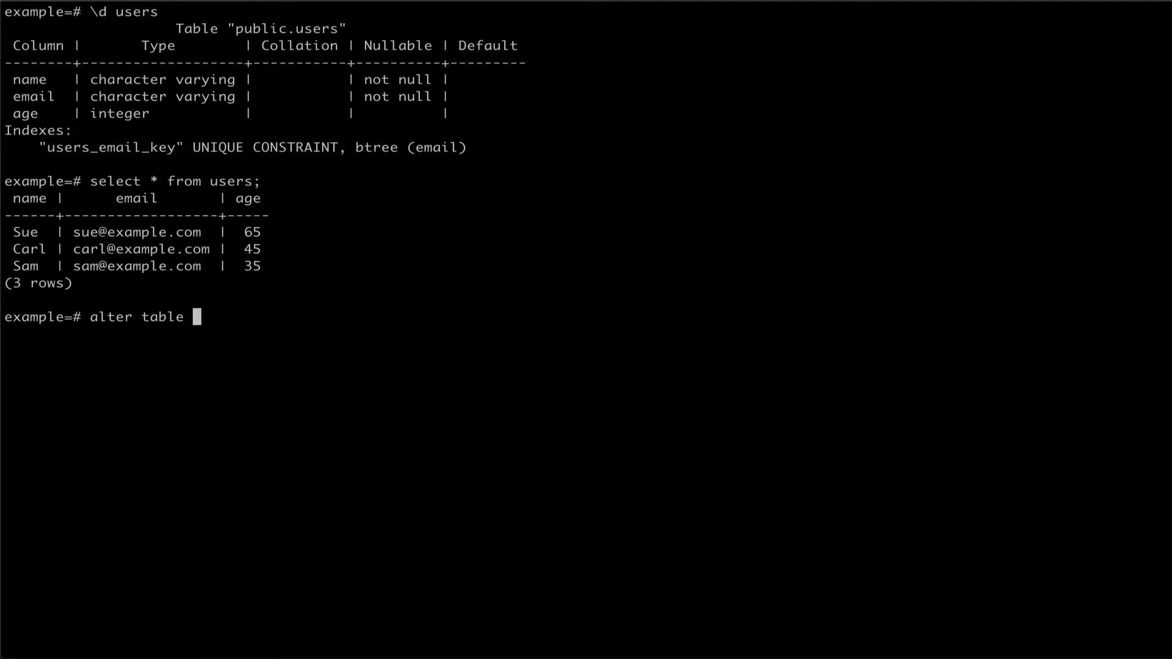
text(users)
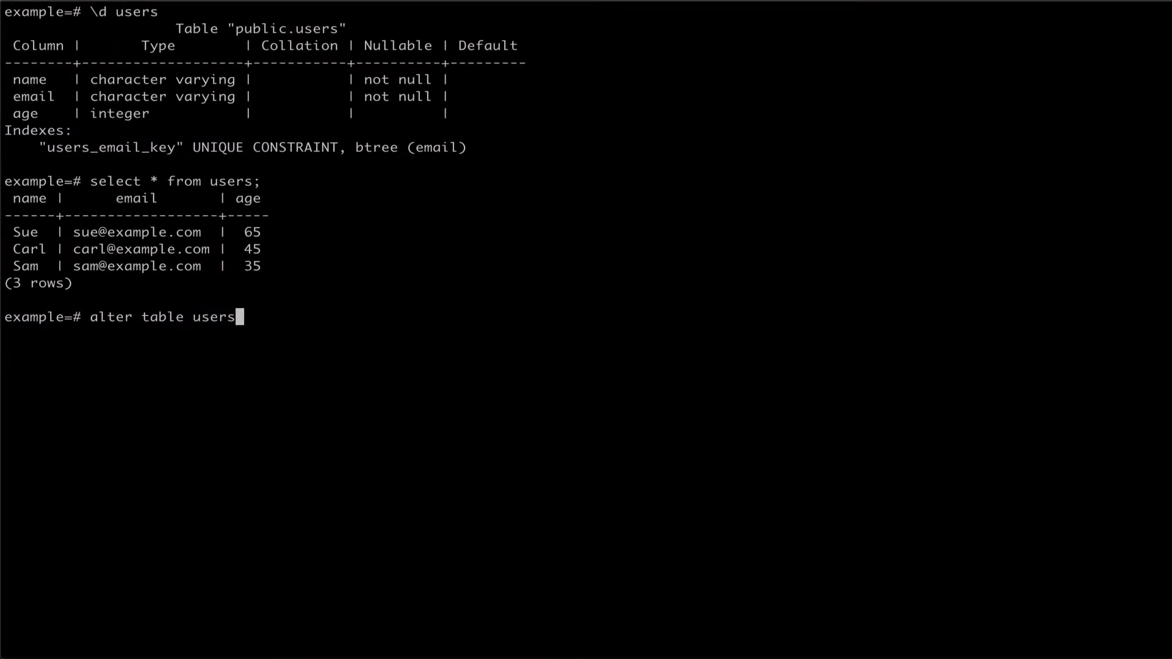
text(add column id s)
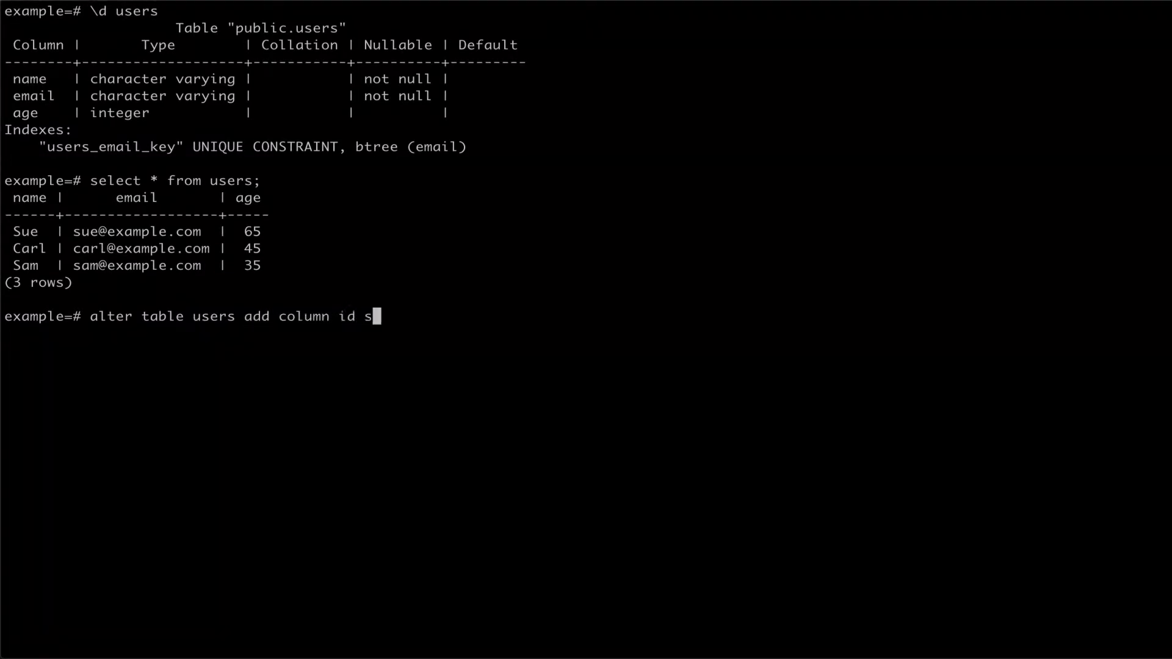
text(erial primary)
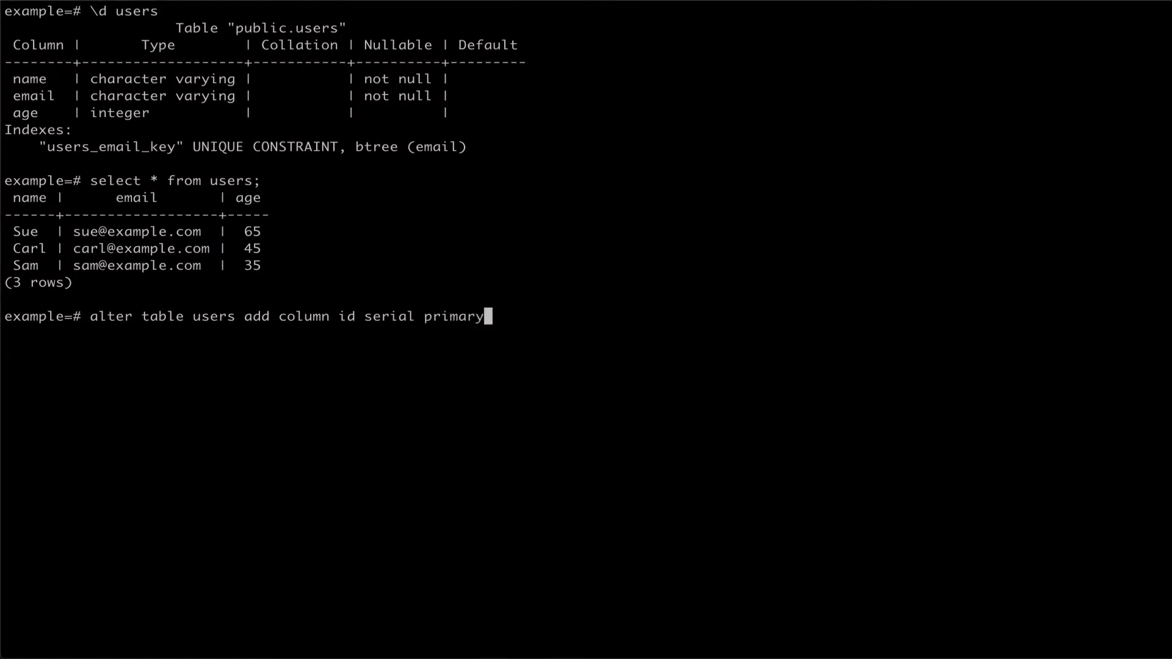
text(key;)
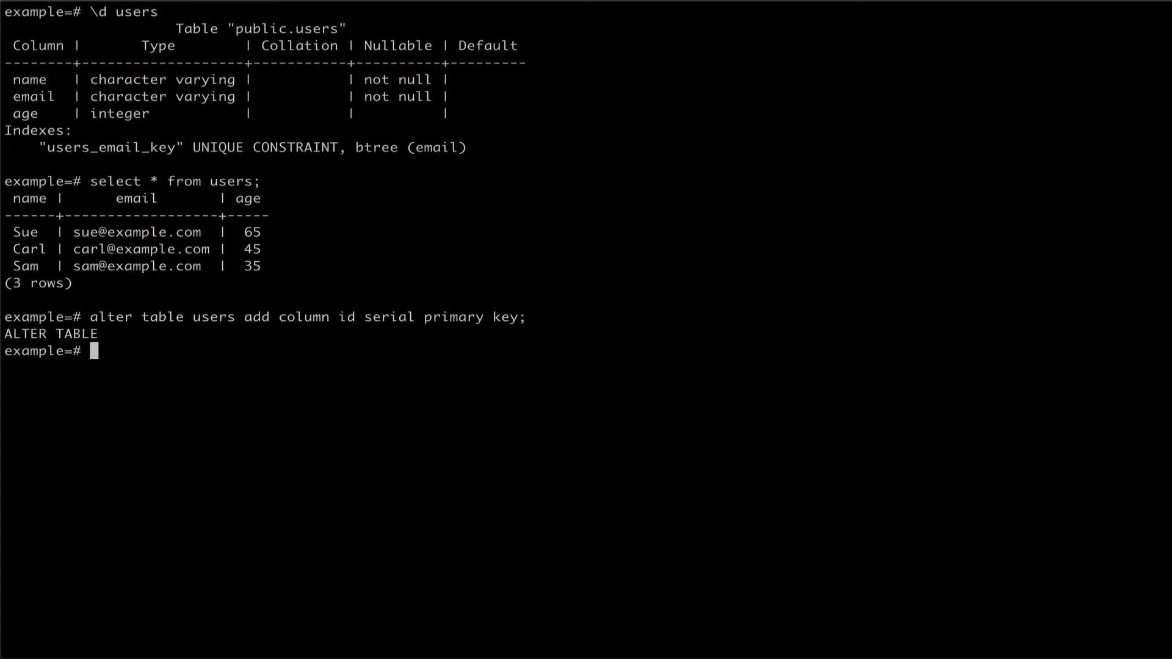
text(\d users)
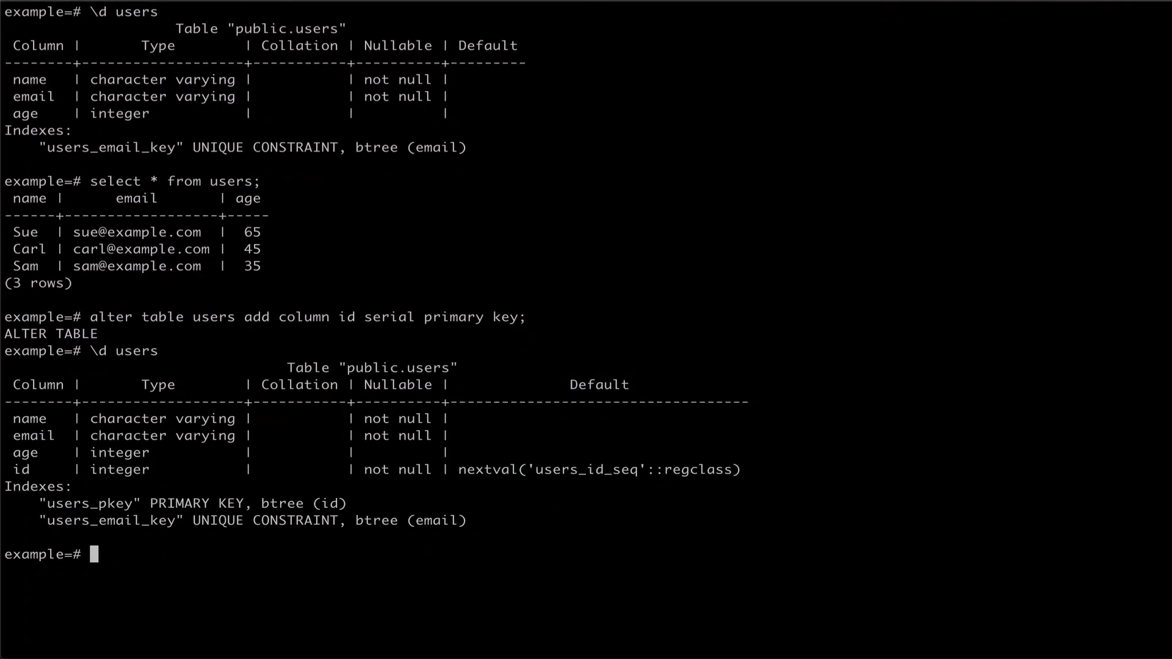
text(select * from users;)
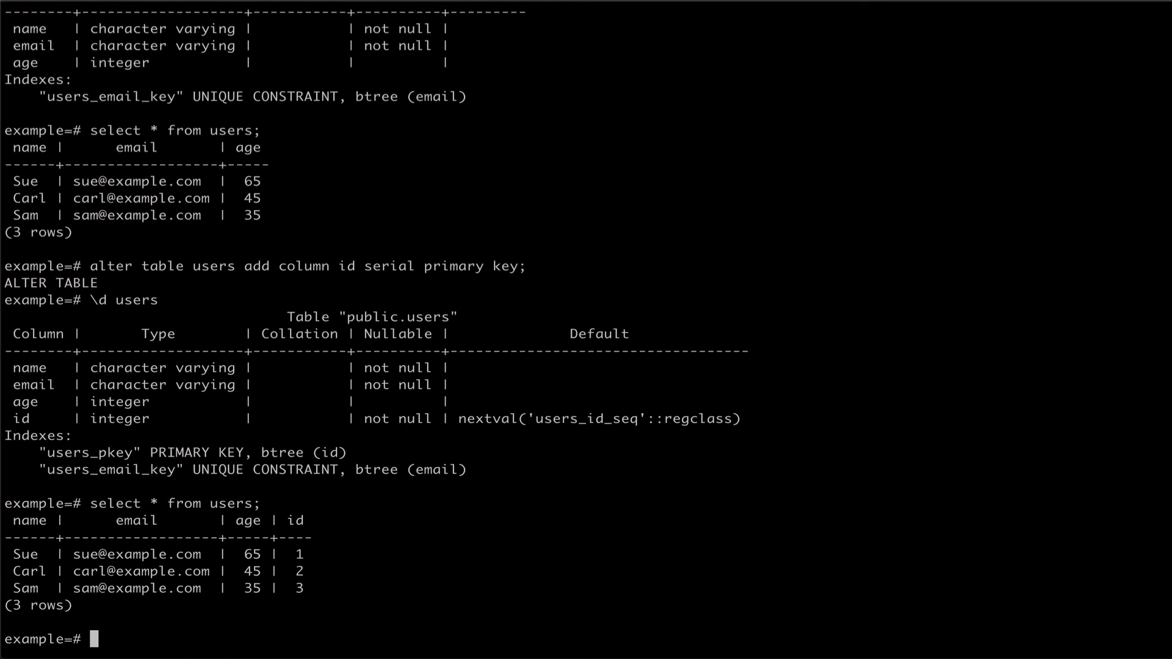
text(insert into use)
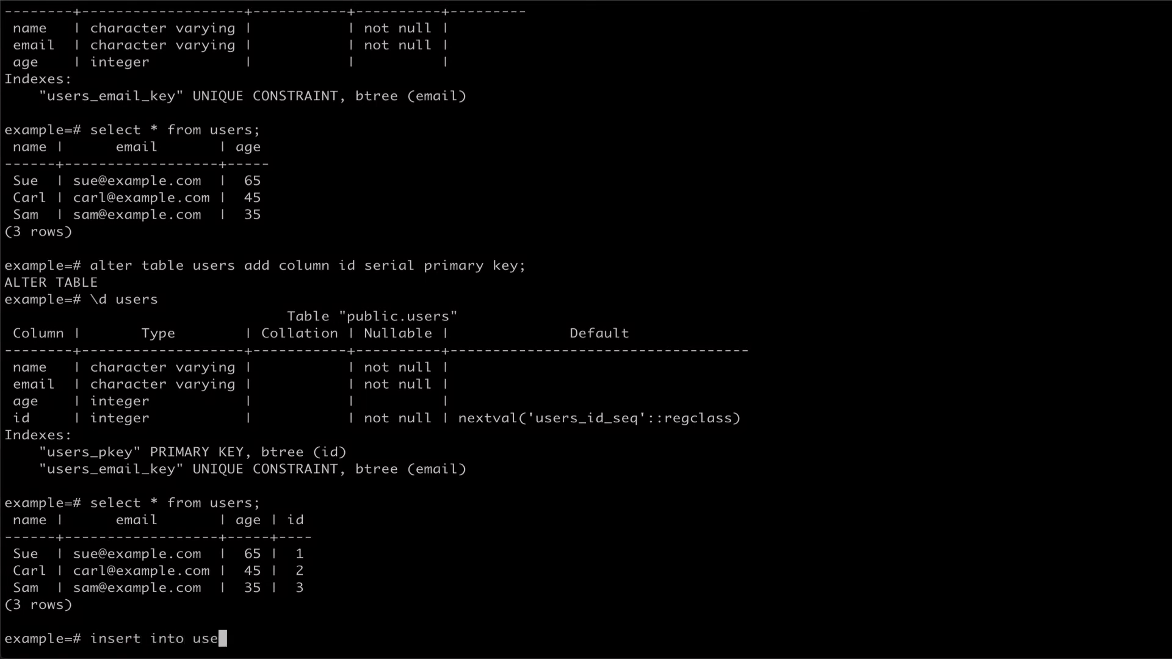
text(rs values ('Jamie', ')
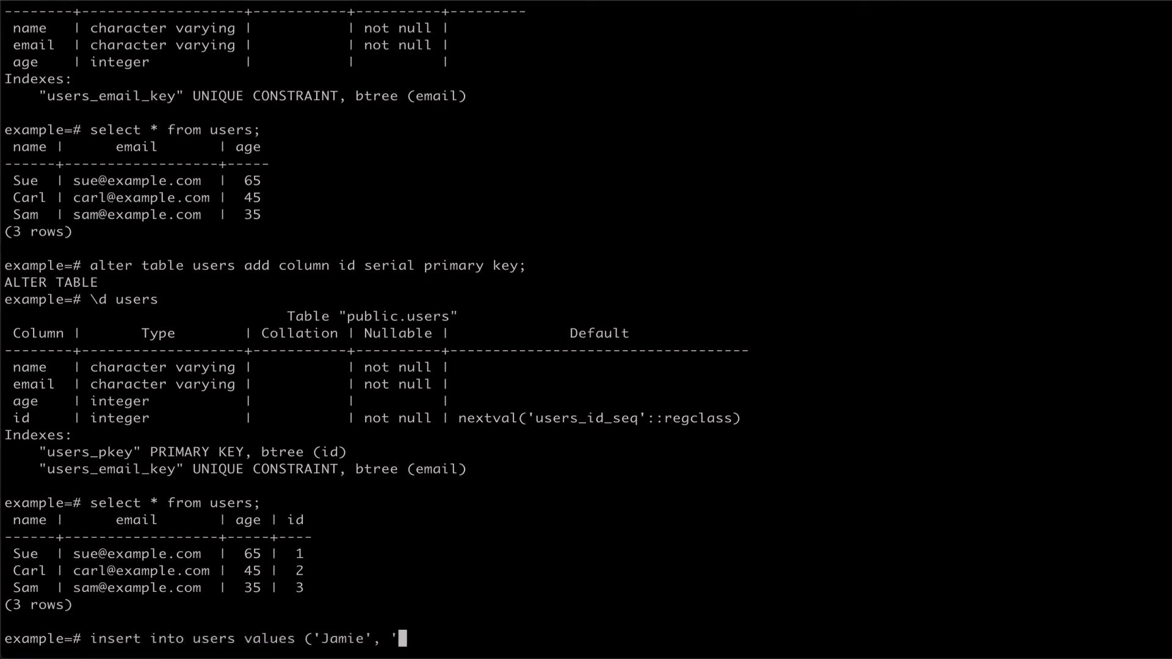
text(jamie@example.com',)
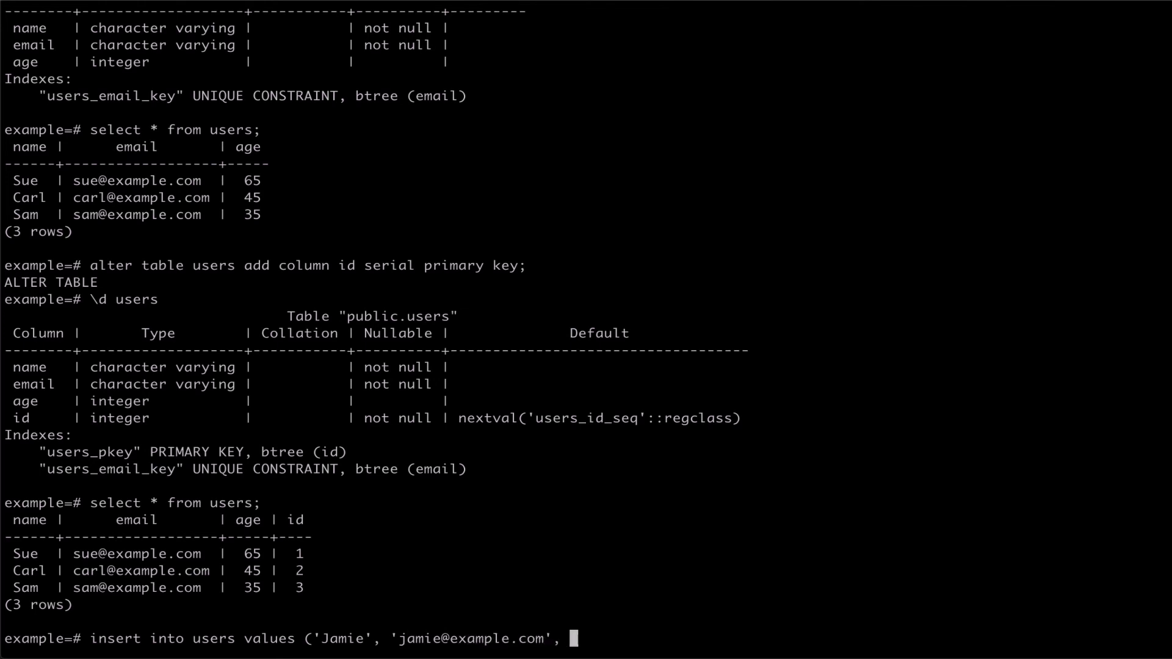
text(44);)
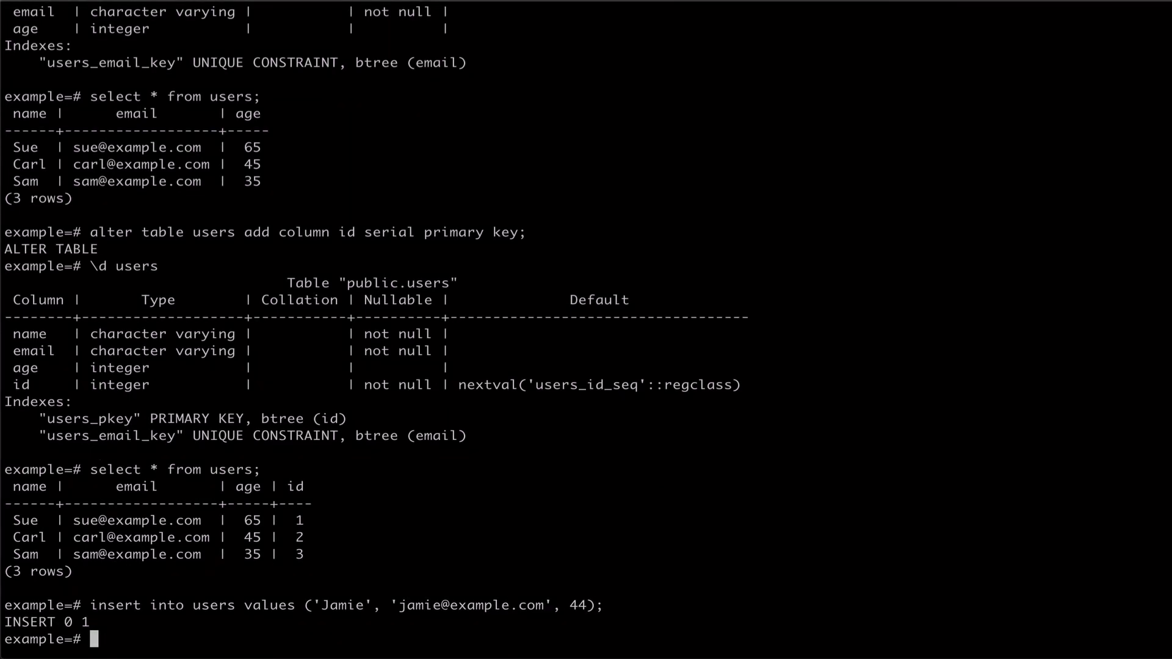